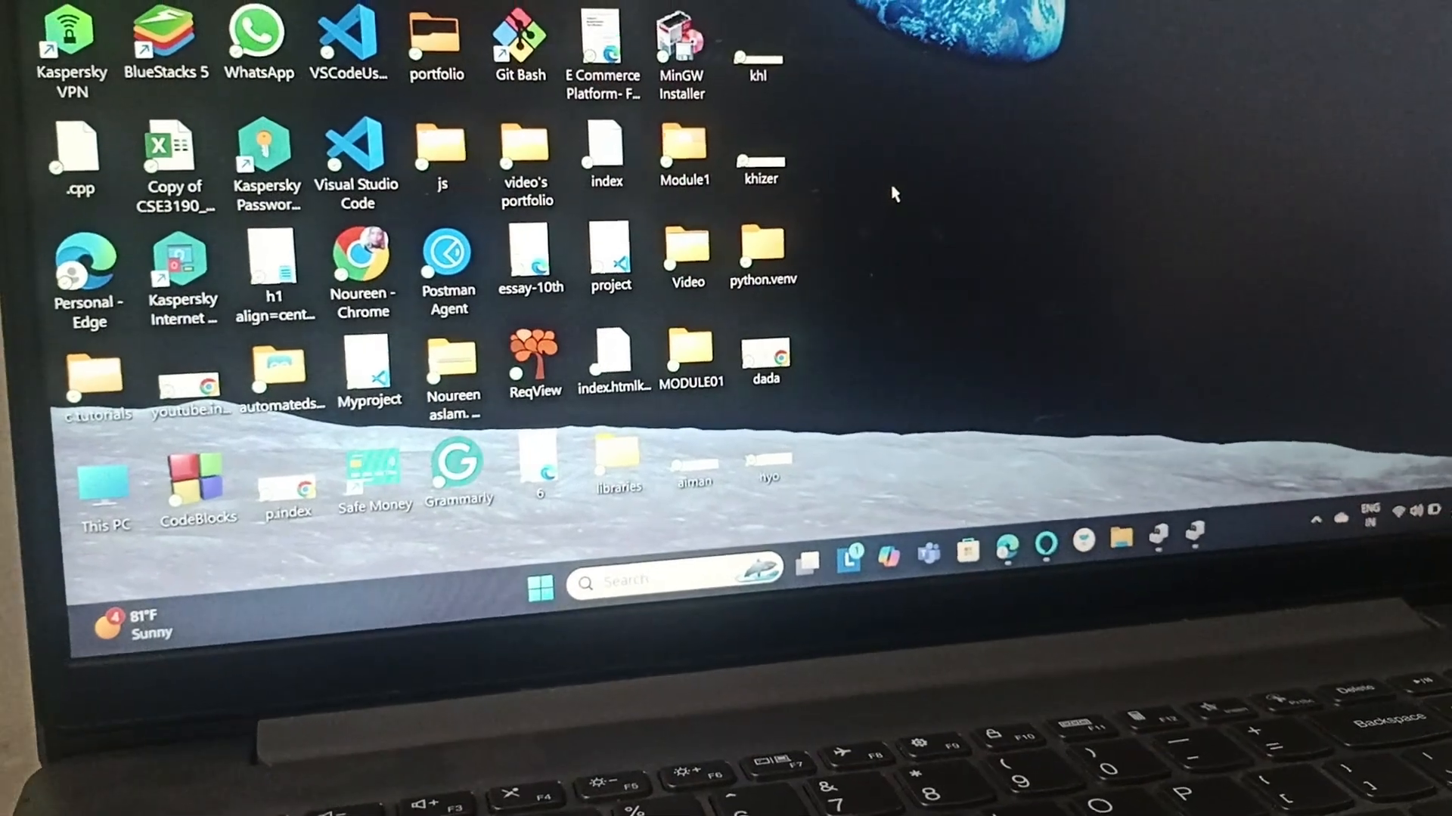
Search the Start menu for 'wind' to find Windows Update settings.
click(544, 585)
text(w)
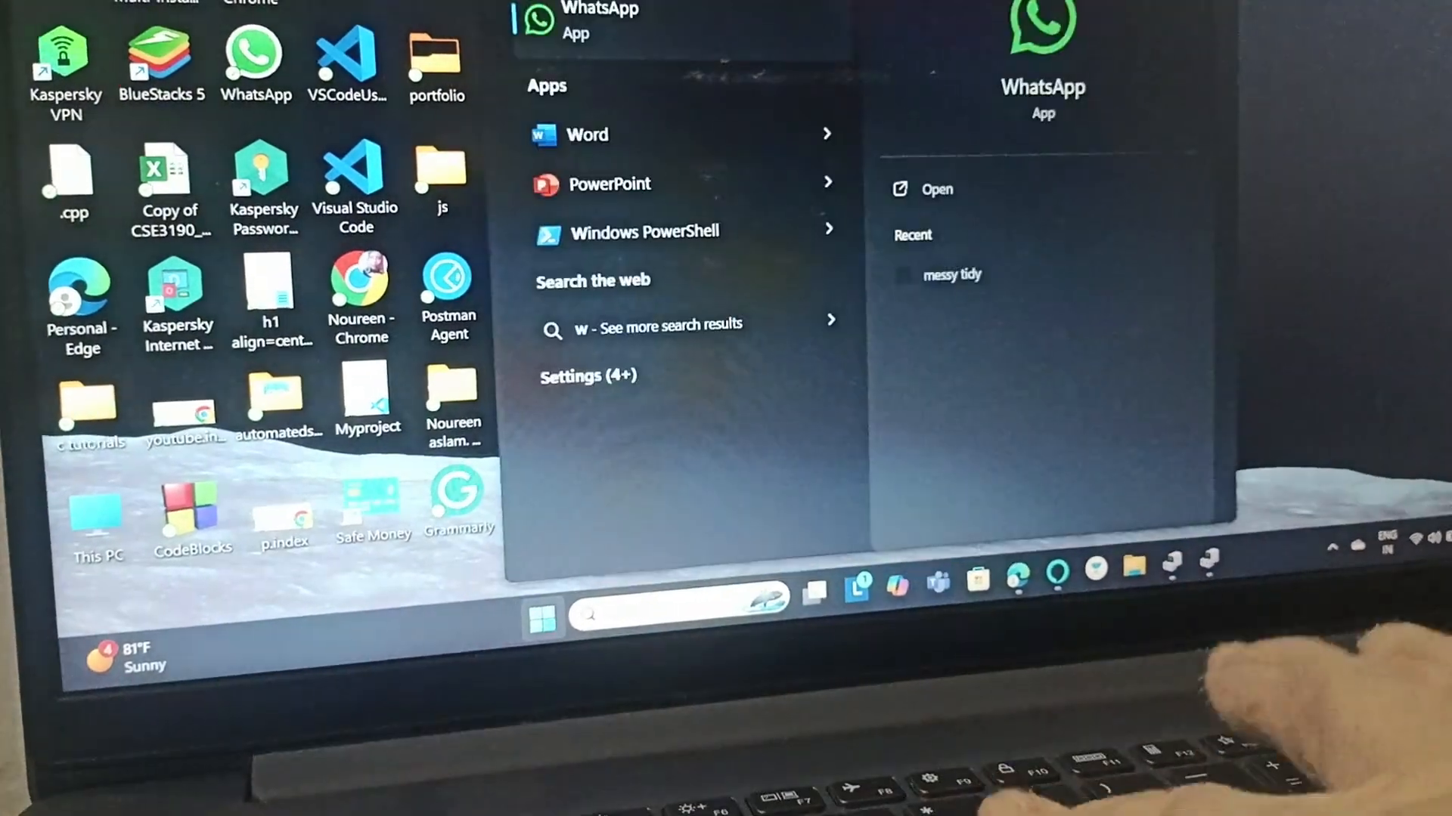
text(ind)
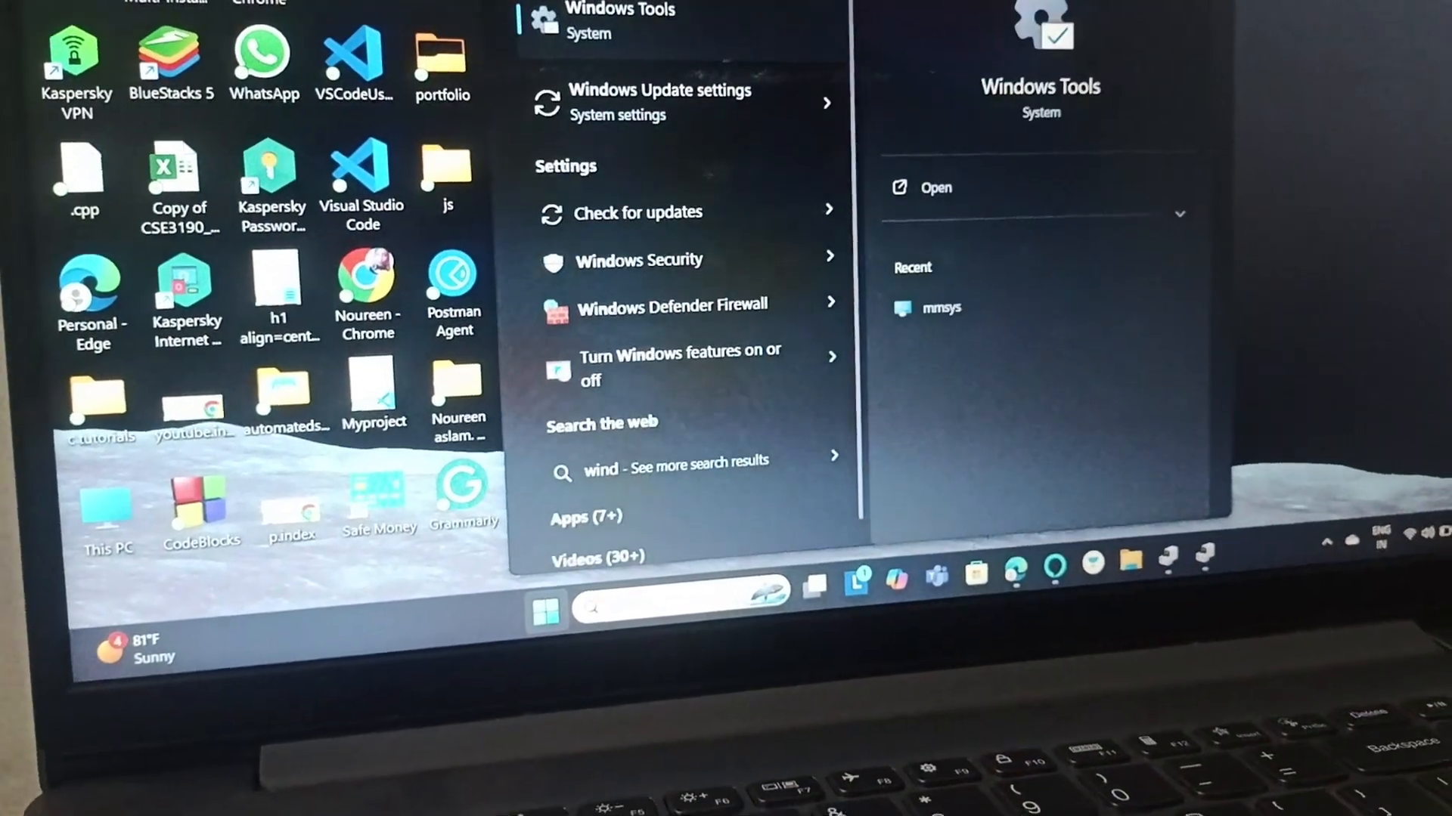
mouse_move(660, 102)
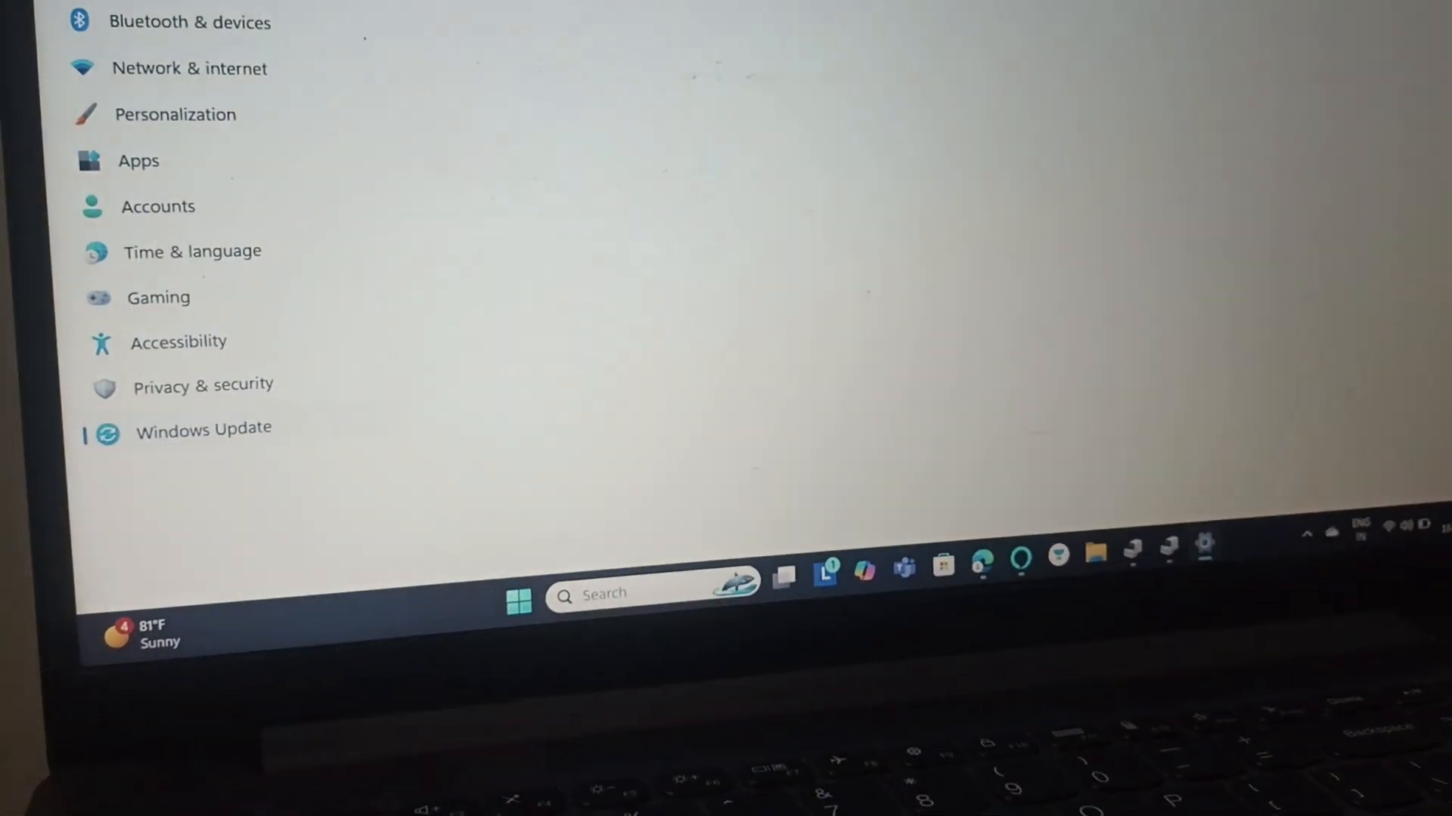
Open Windows Update and start downloading and installing all available updates.
click(202, 429)
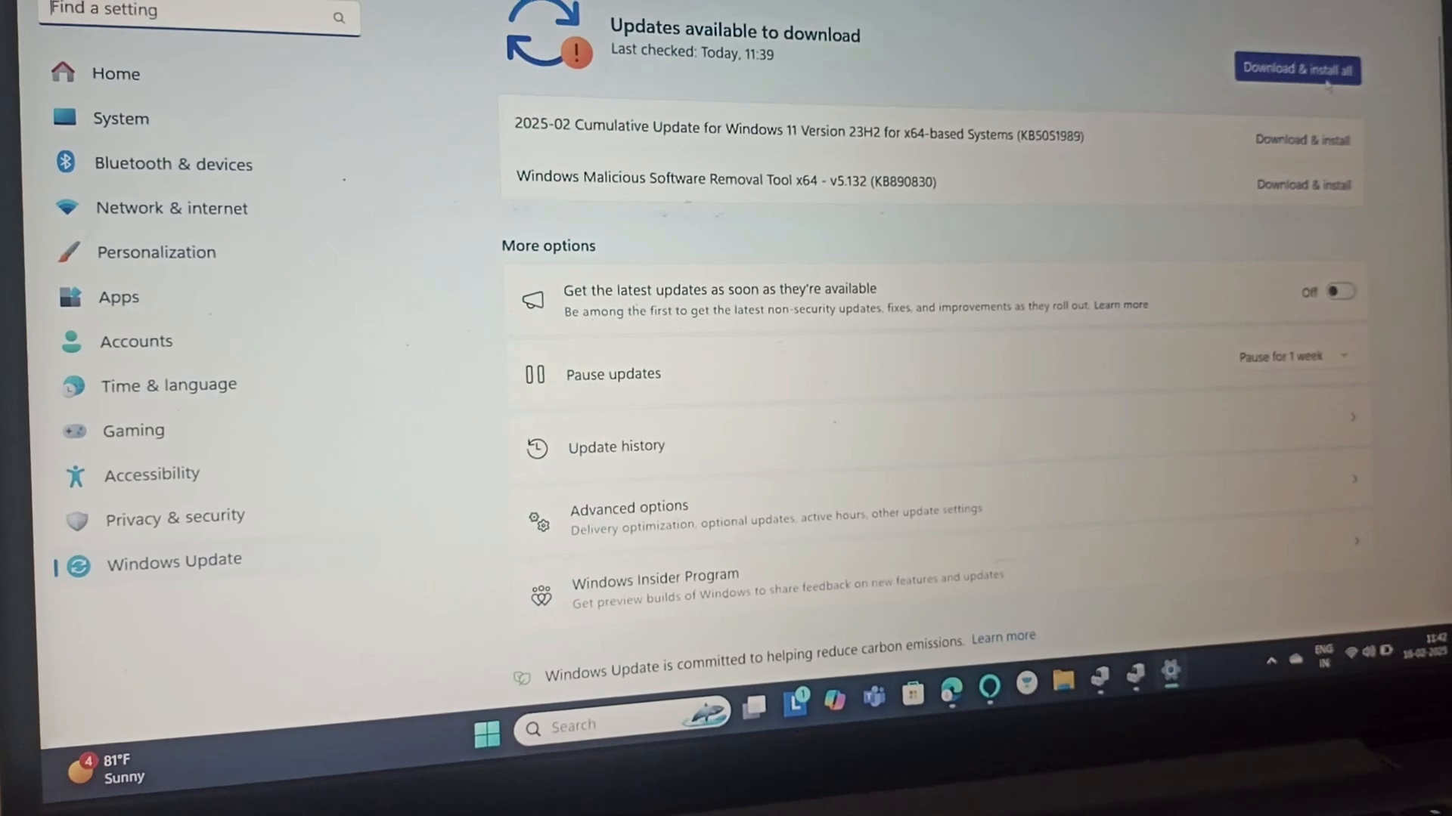
click(1296, 68)
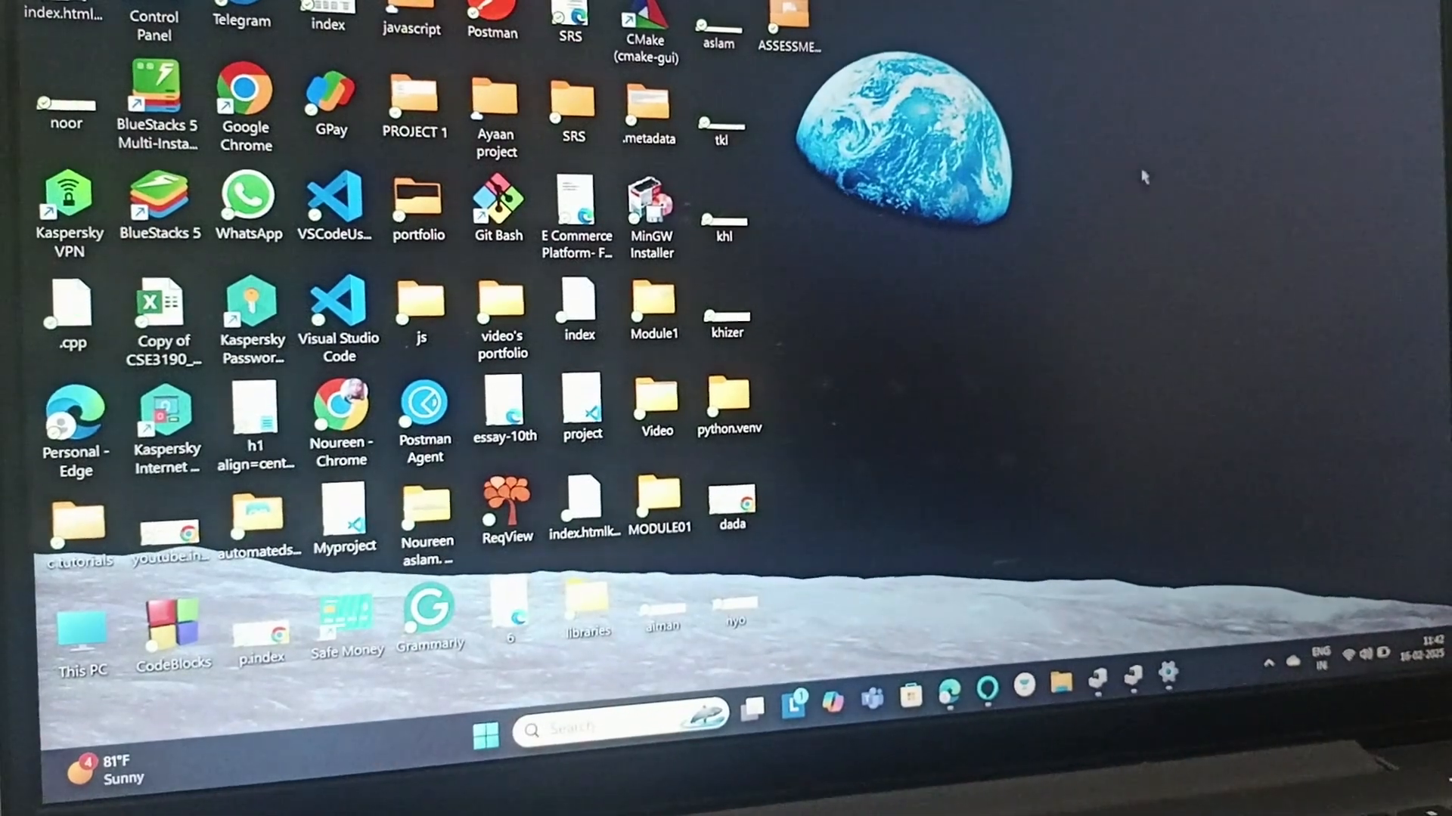
Search Settings for 'brig' and open the 'Change brightness level' Display page.
click(1167, 684)
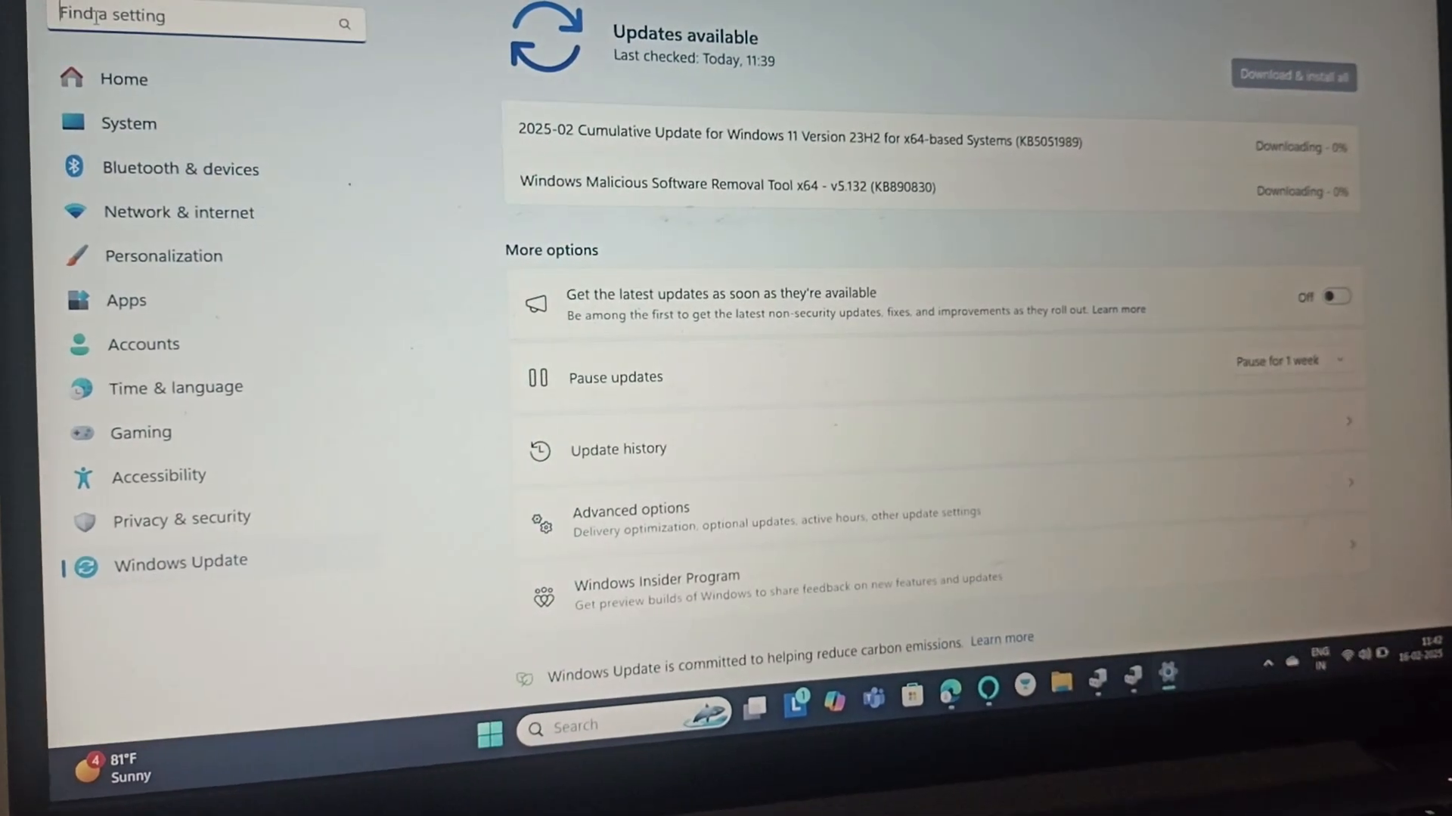
text(brig)
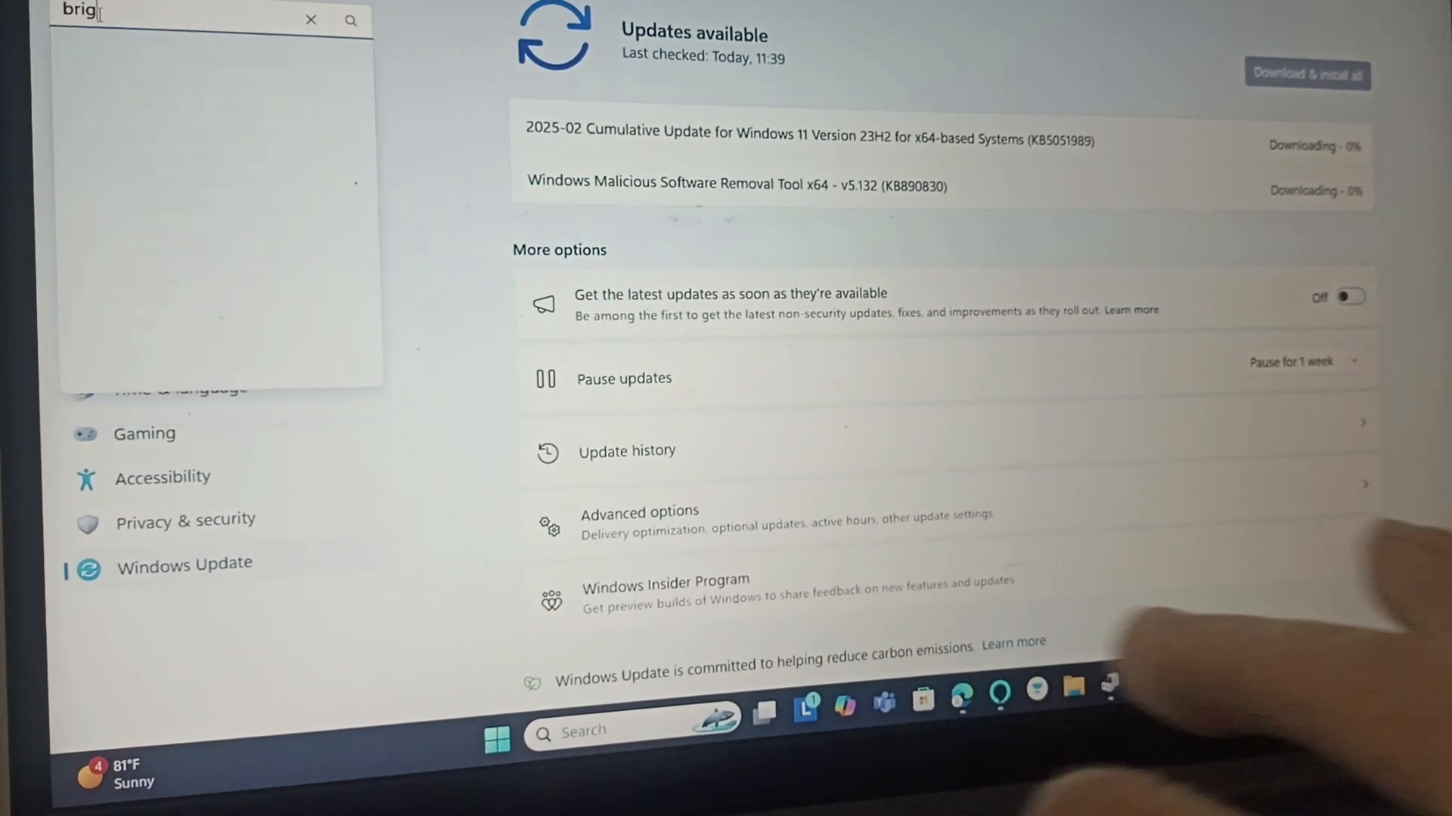
text(brig)
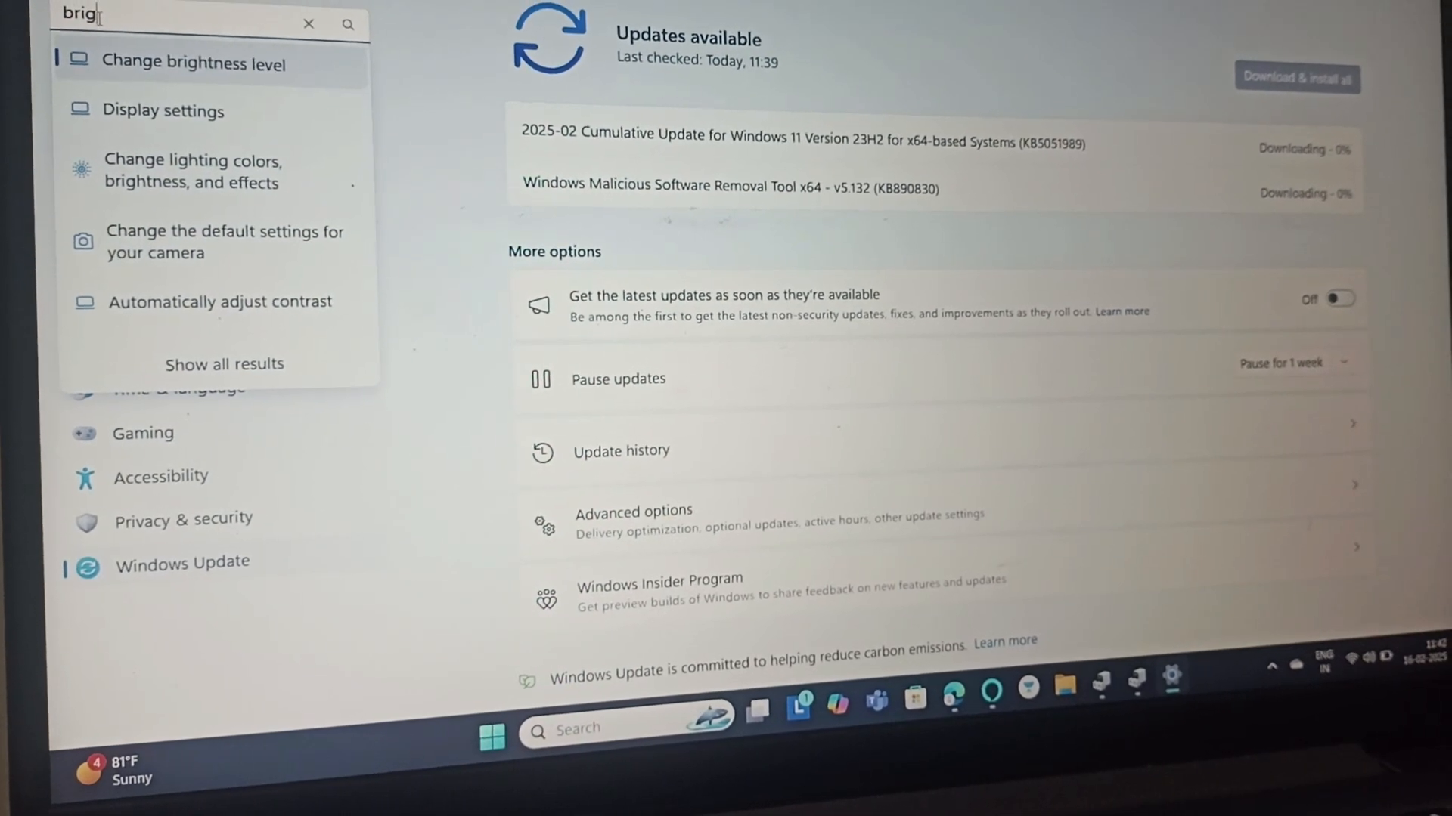
click(194, 63)
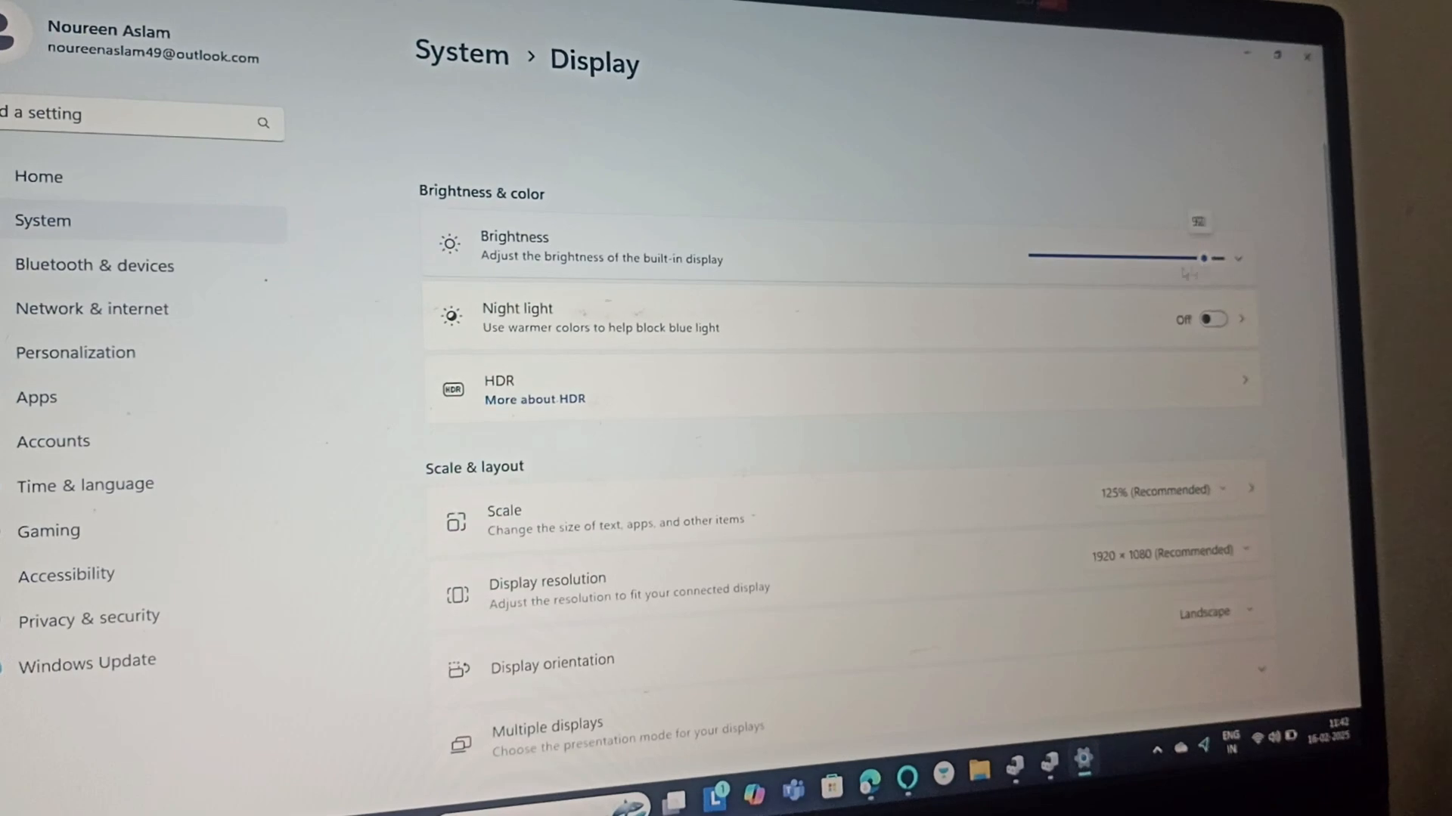
Drag the brightness slider from 92 down to 78.
drag(1222, 257, 1180, 257)
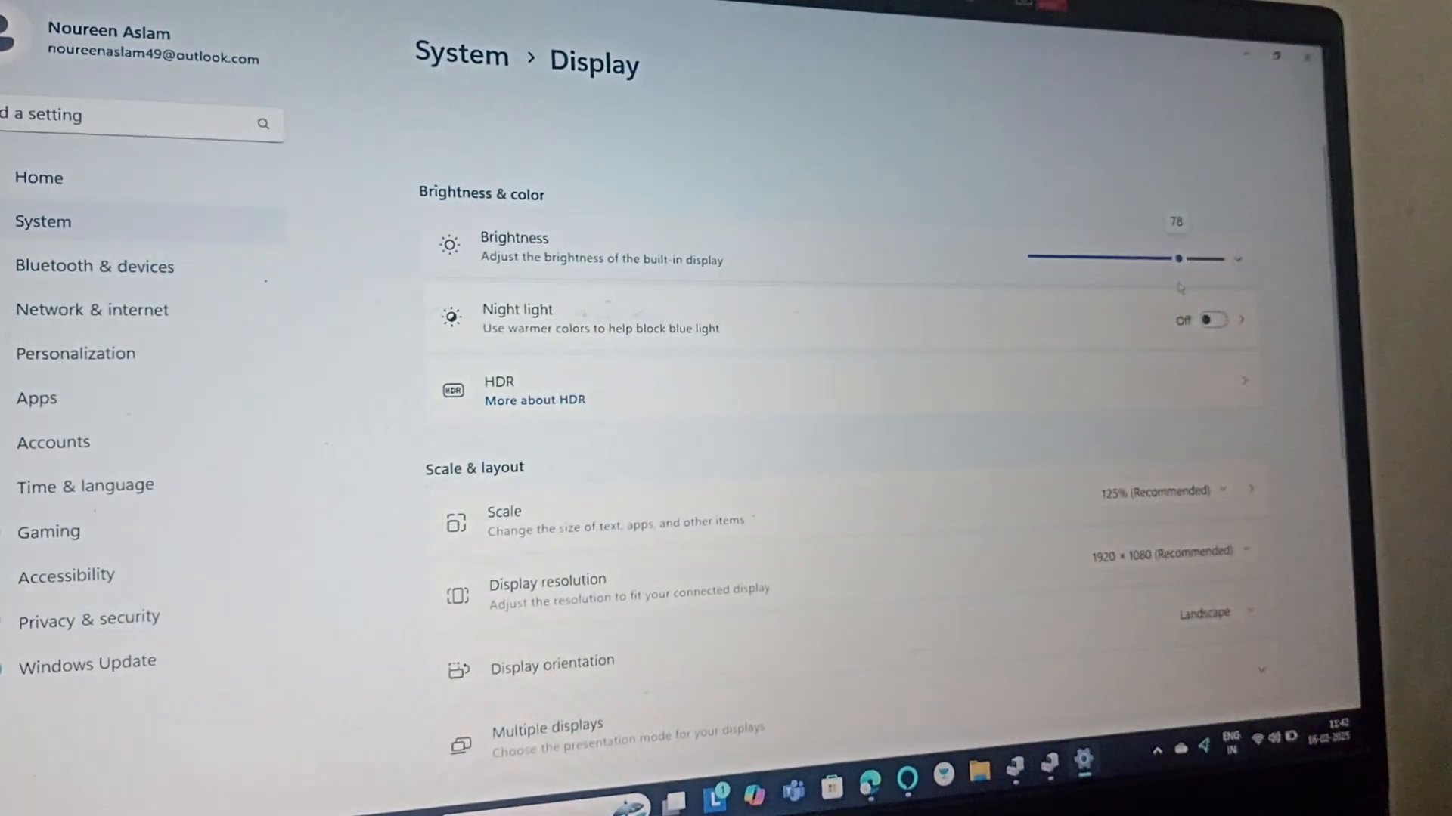
scroll(down, 3)
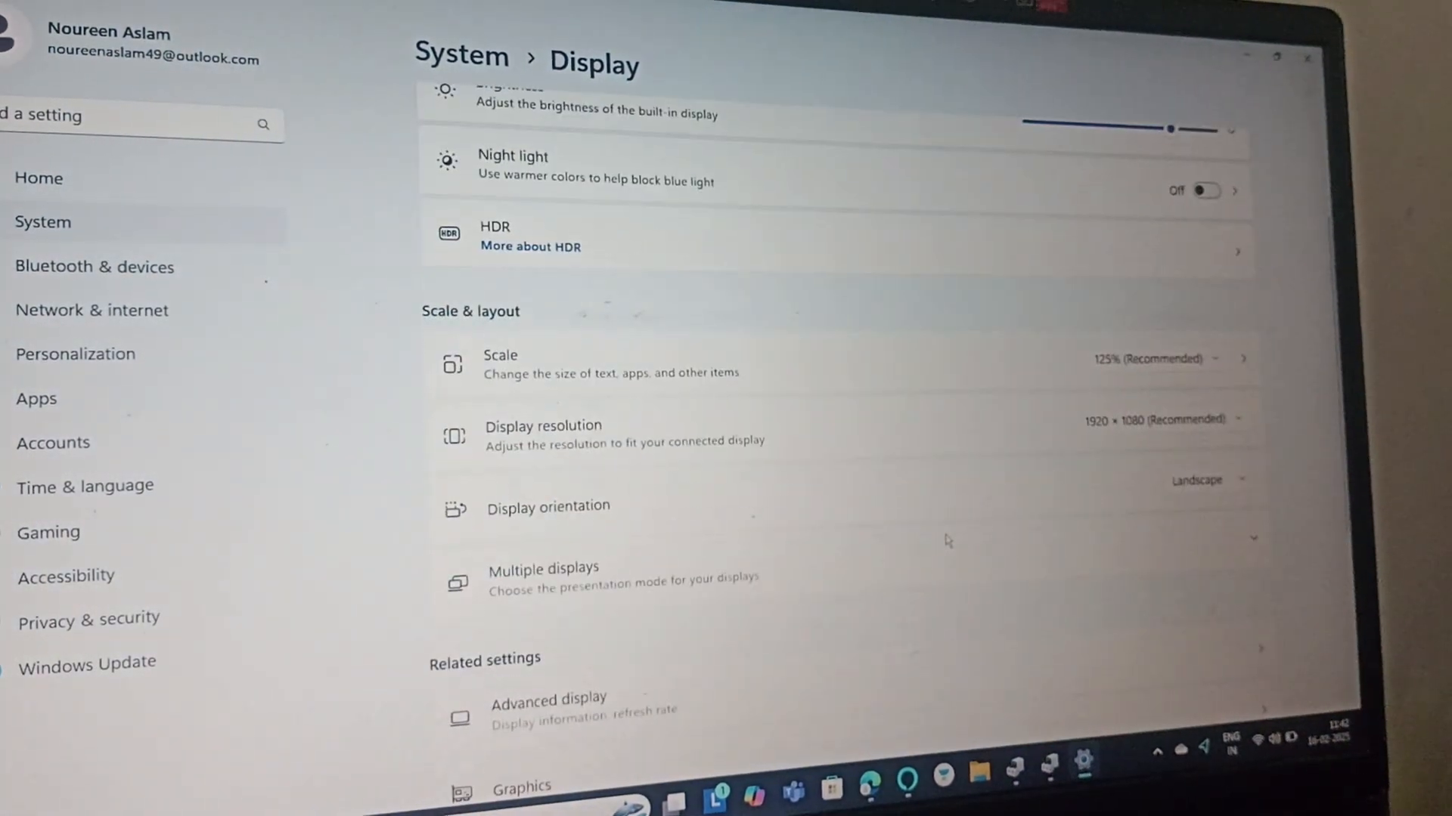